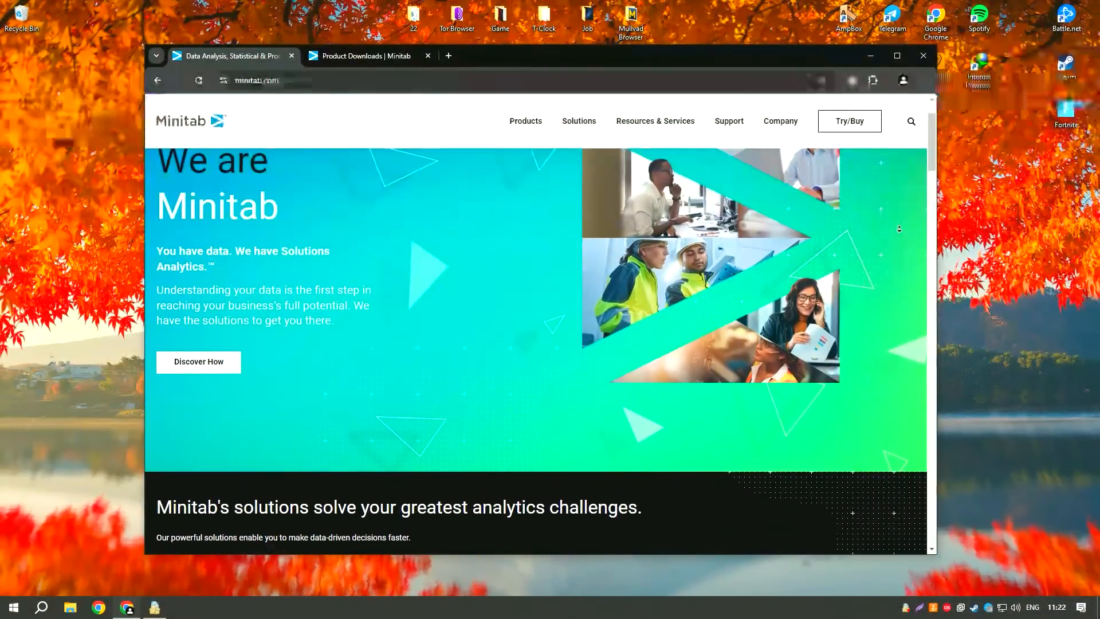
Scroll down the Minitab homepage until Minitab and Minitab Engage products are listed
scroll(down, 3)
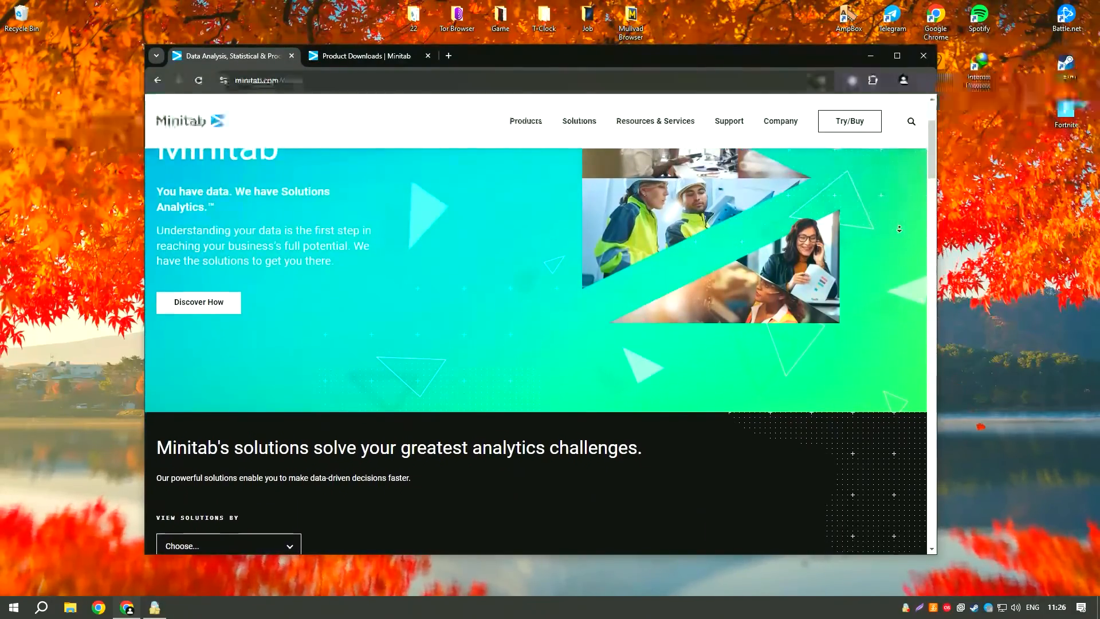
scroll(down, 3)
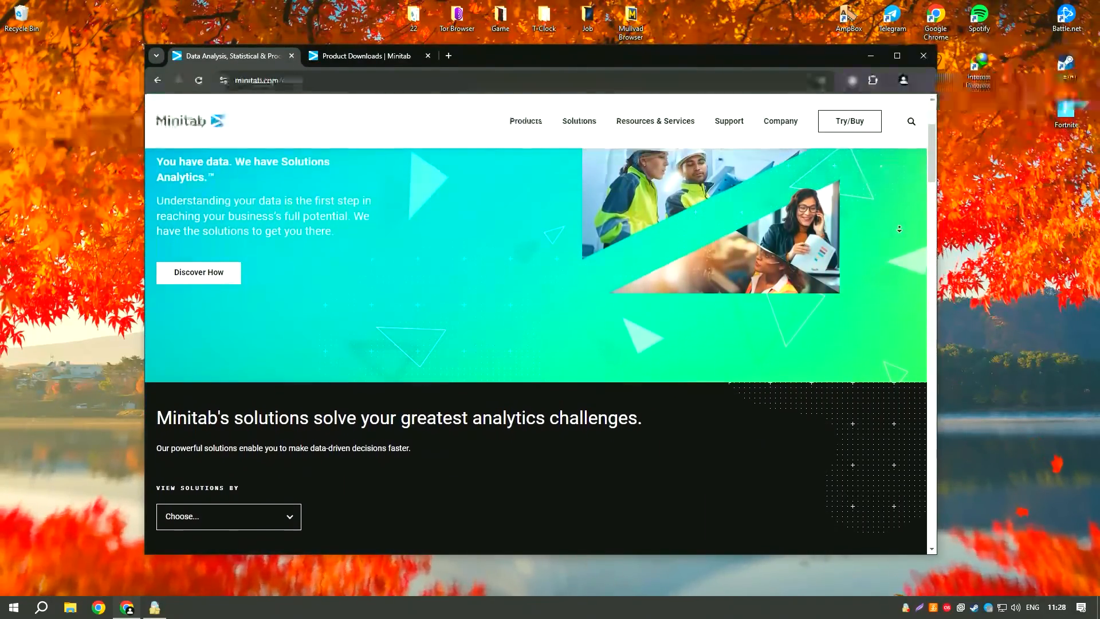
scroll(down, 3)
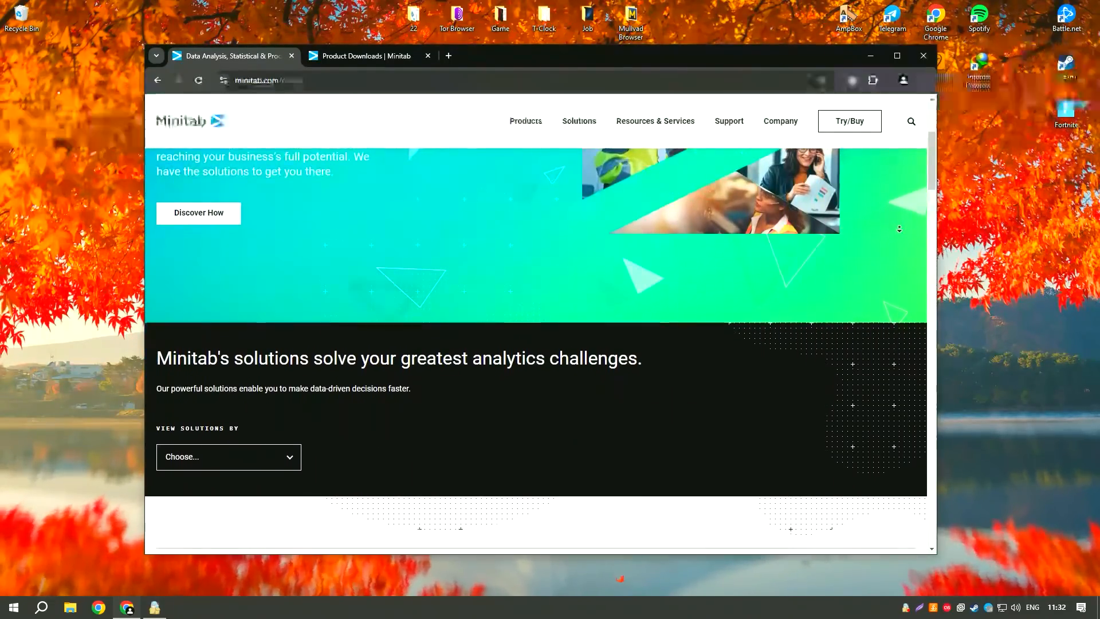
scroll(down, 3)
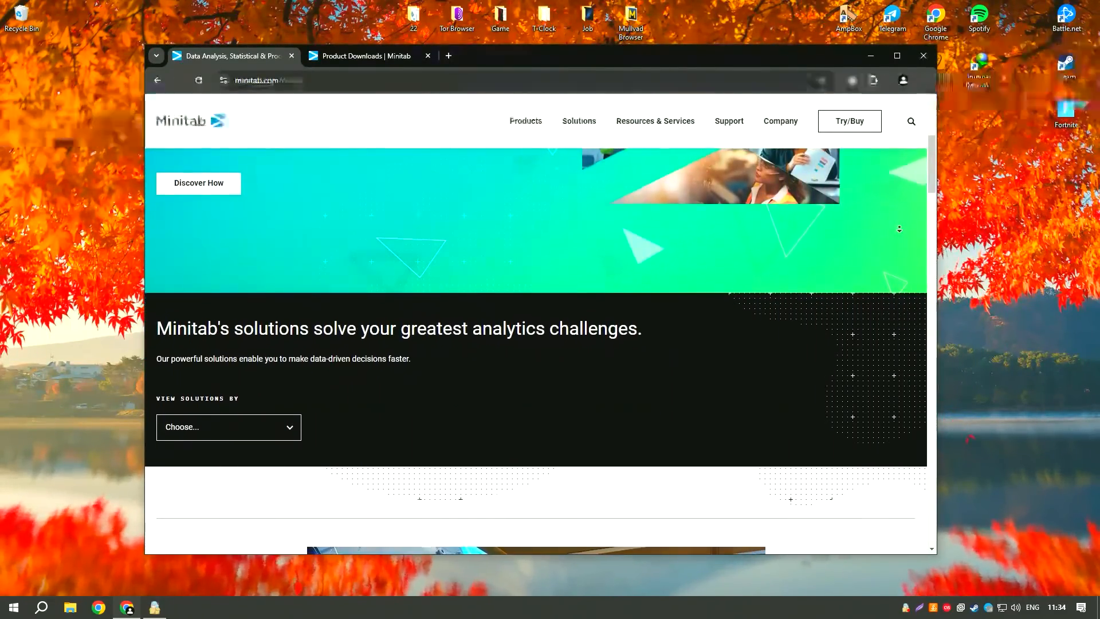
scroll(down, 3)
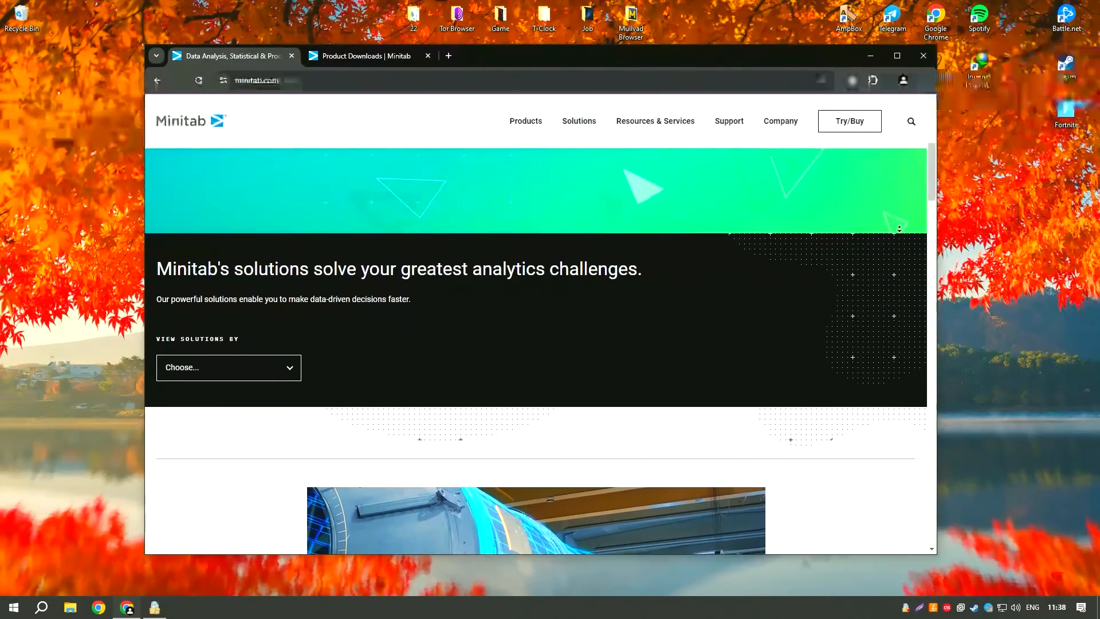
scroll(down, 3)
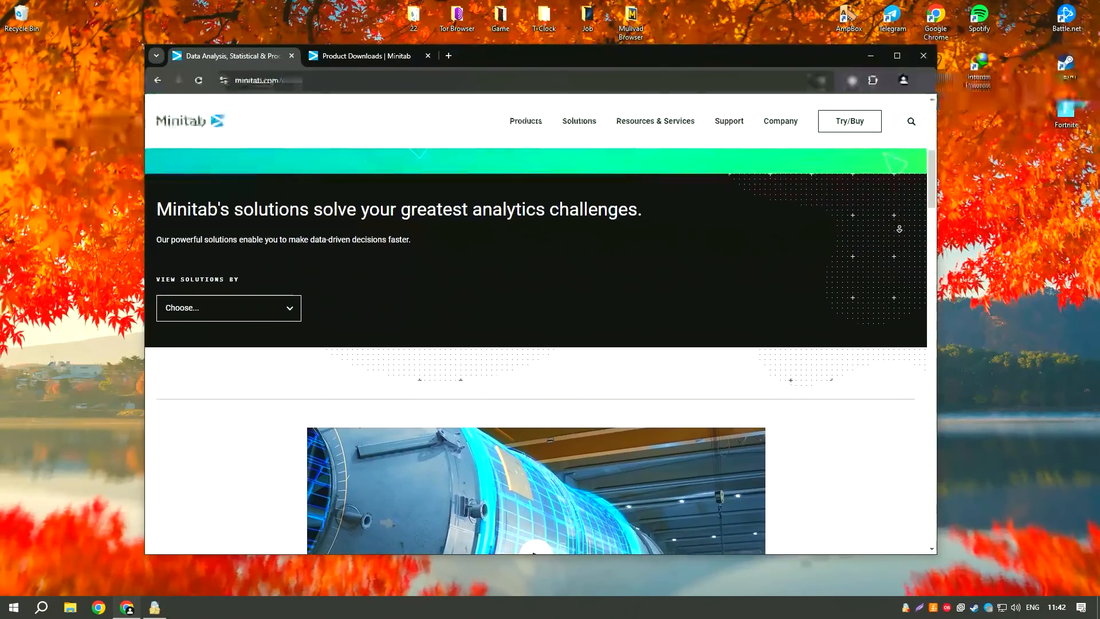
scroll(down, 3)
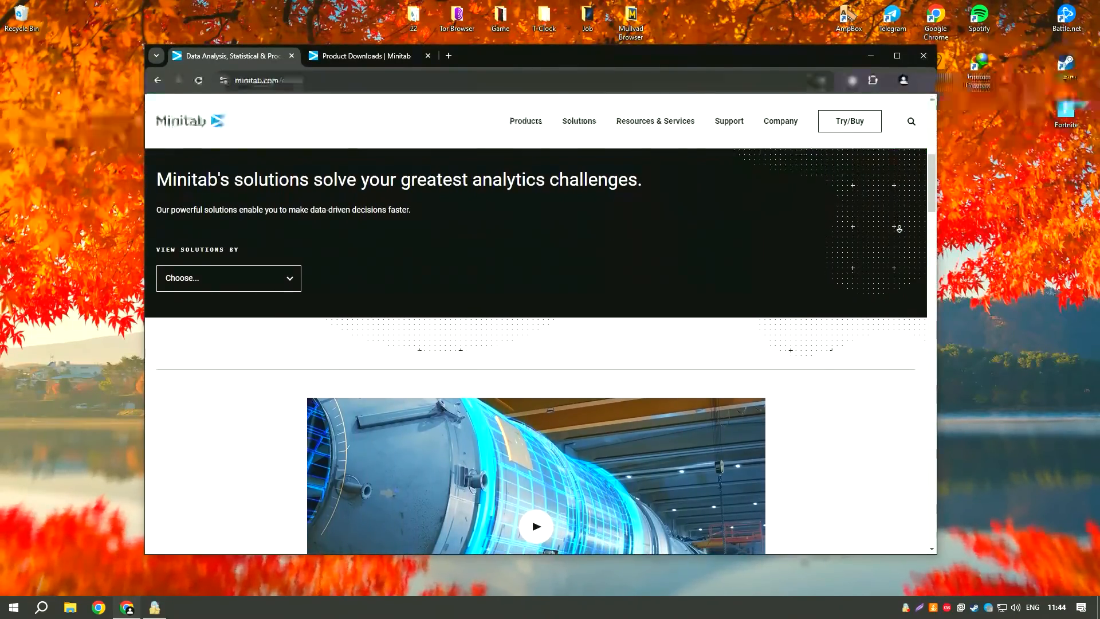
scroll(down, 3)
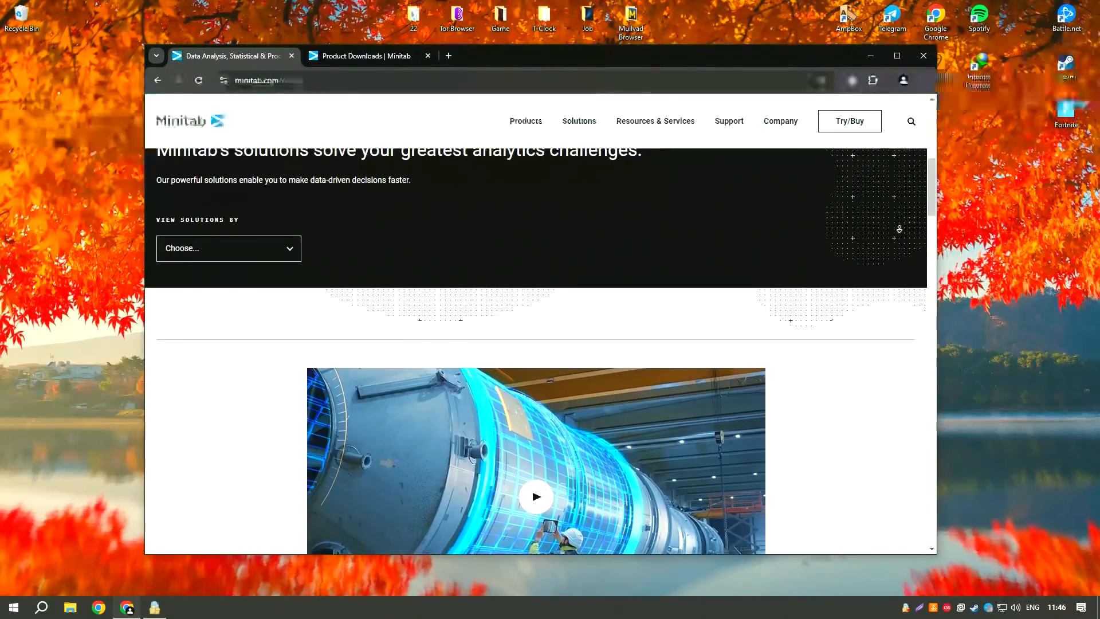
scroll(down, 3)
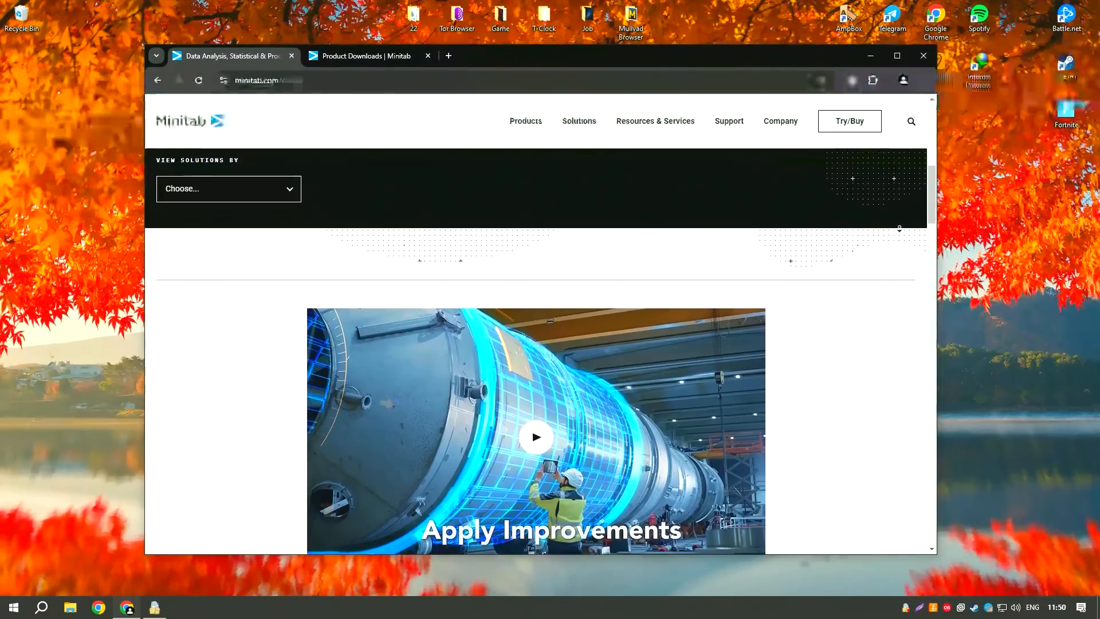
scroll(down, 3)
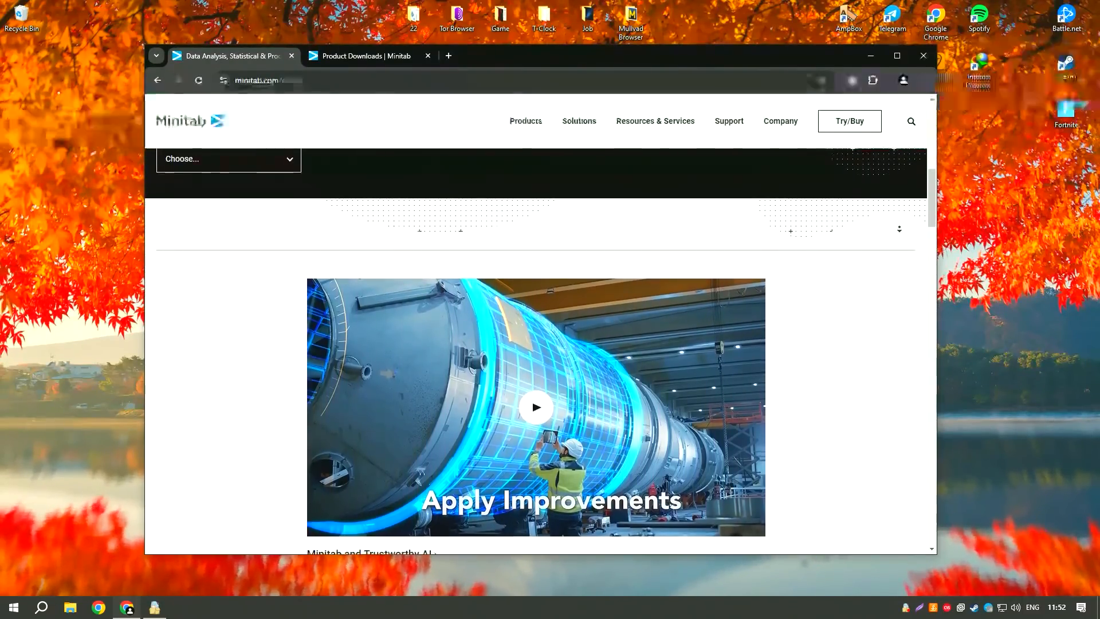
scroll(down, 3)
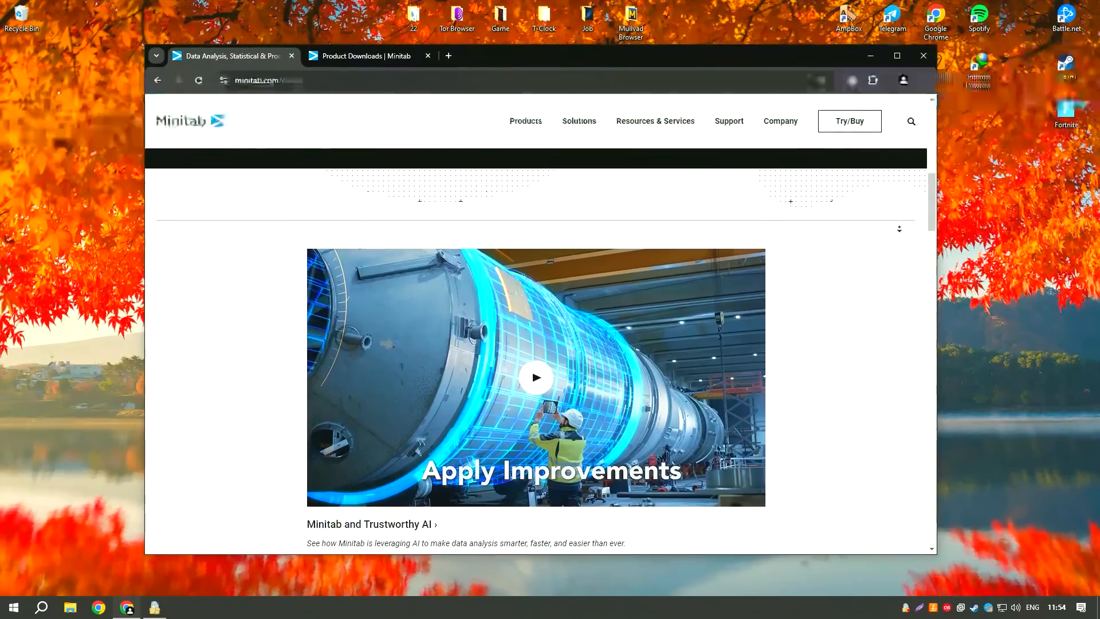
scroll(down, 3)
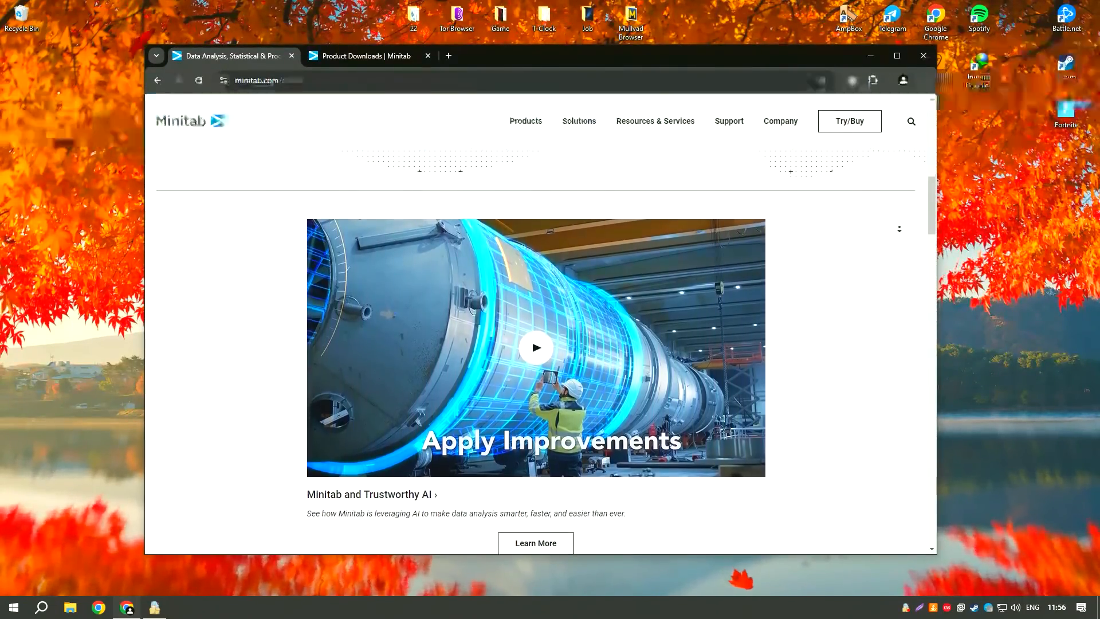
scroll(down, 3)
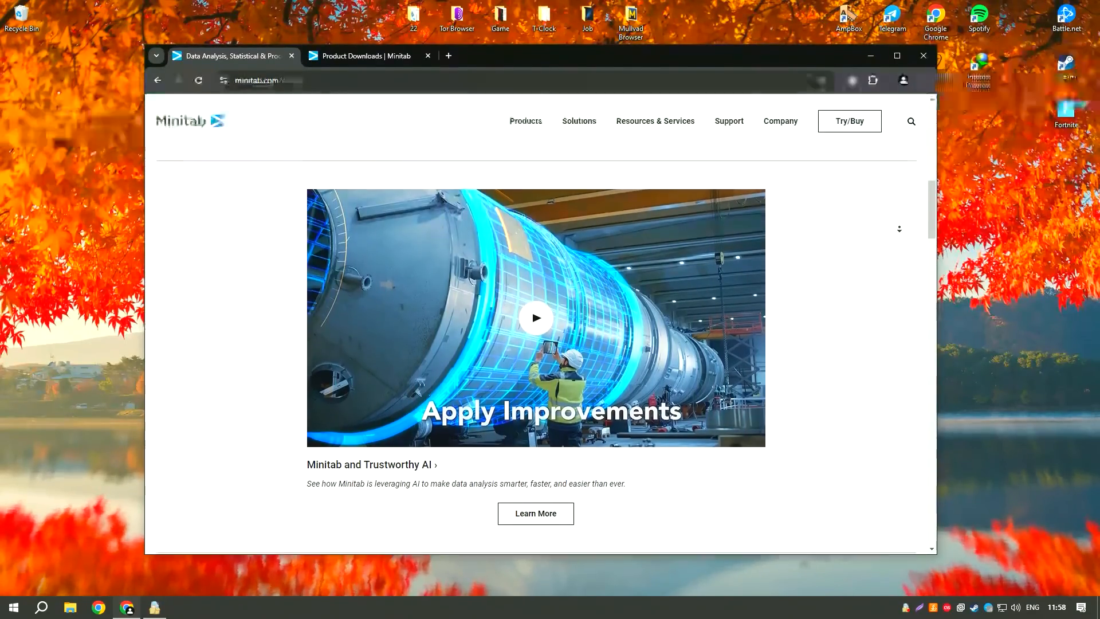
scroll(down, 3)
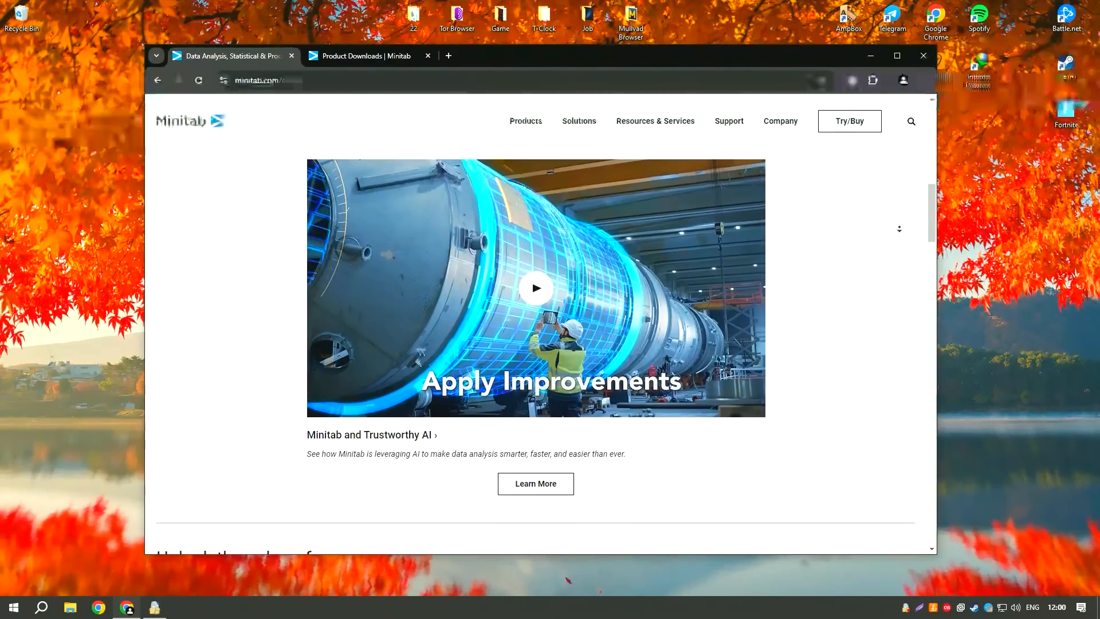
scroll(down, 3)
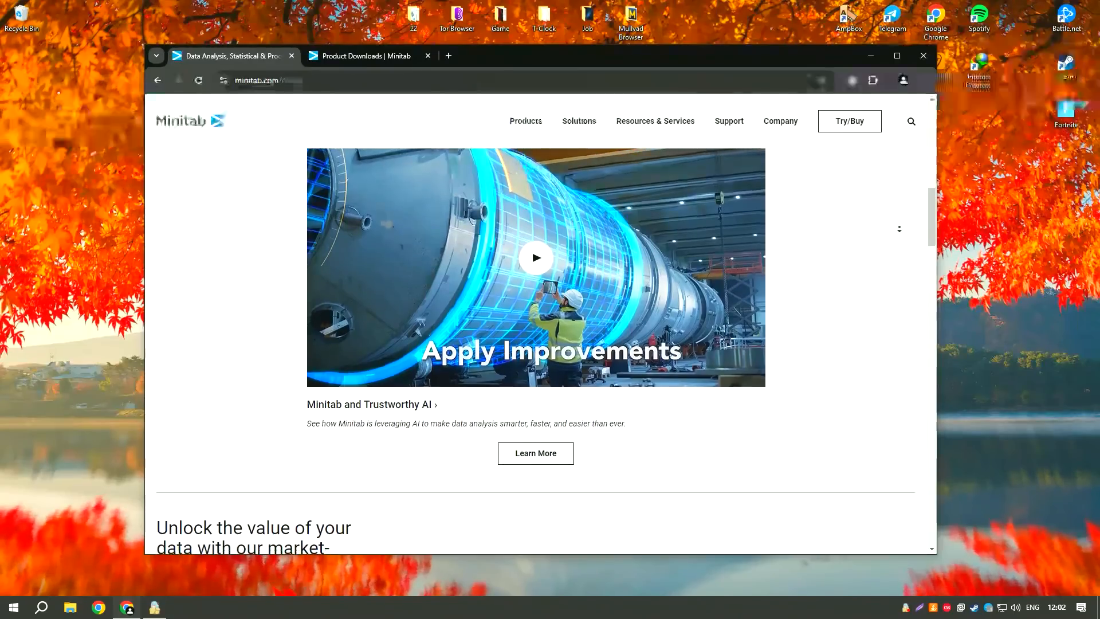
scroll(down, 3)
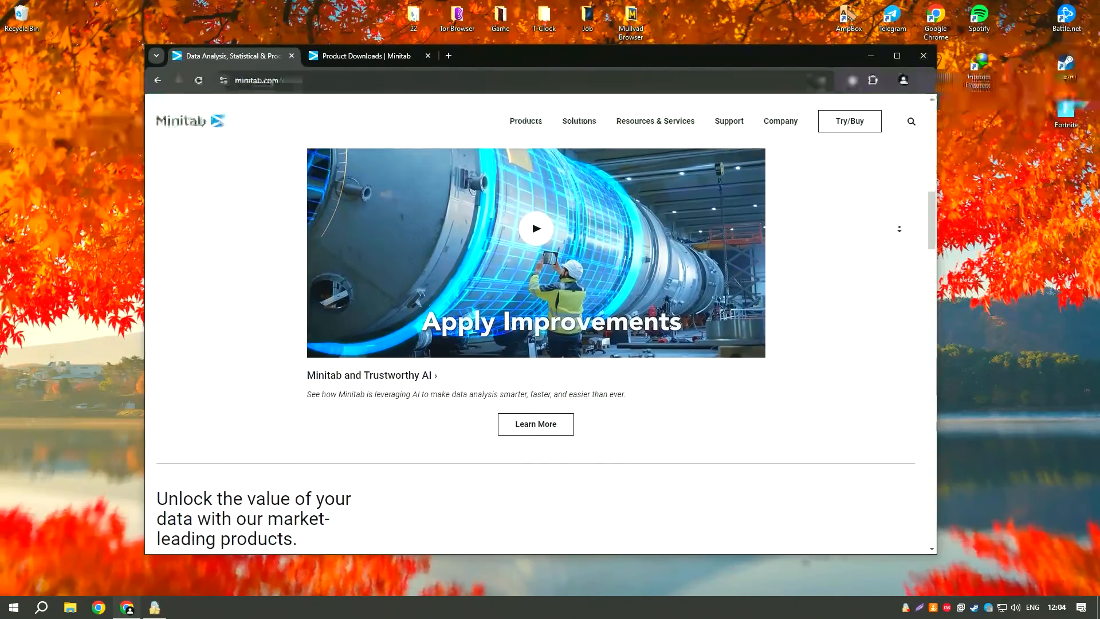
scroll(down, 3)
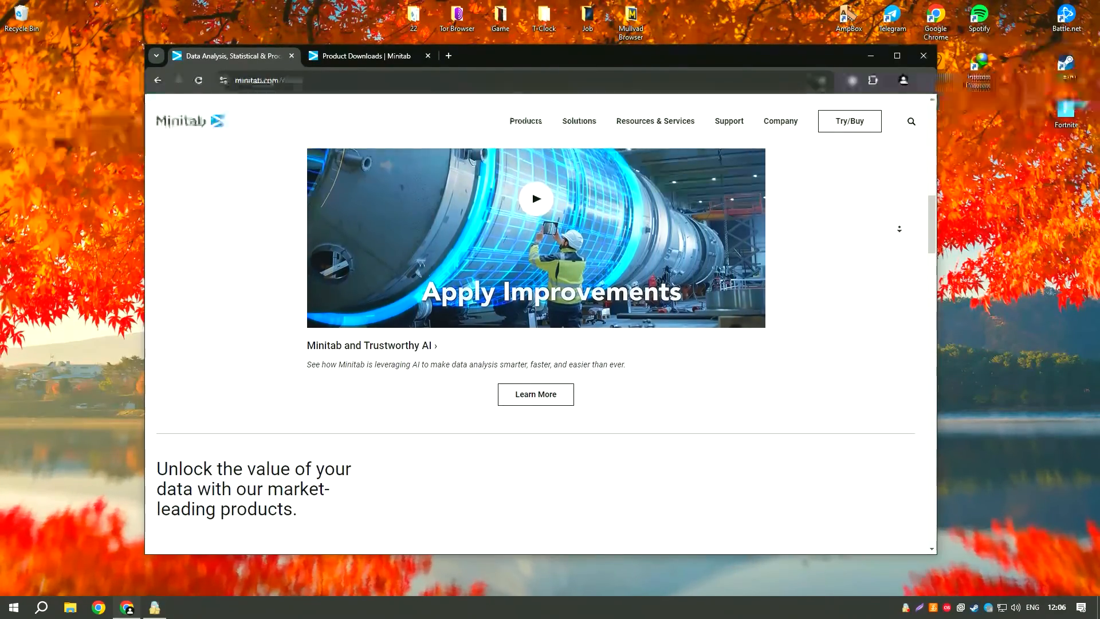
scroll(down, 3)
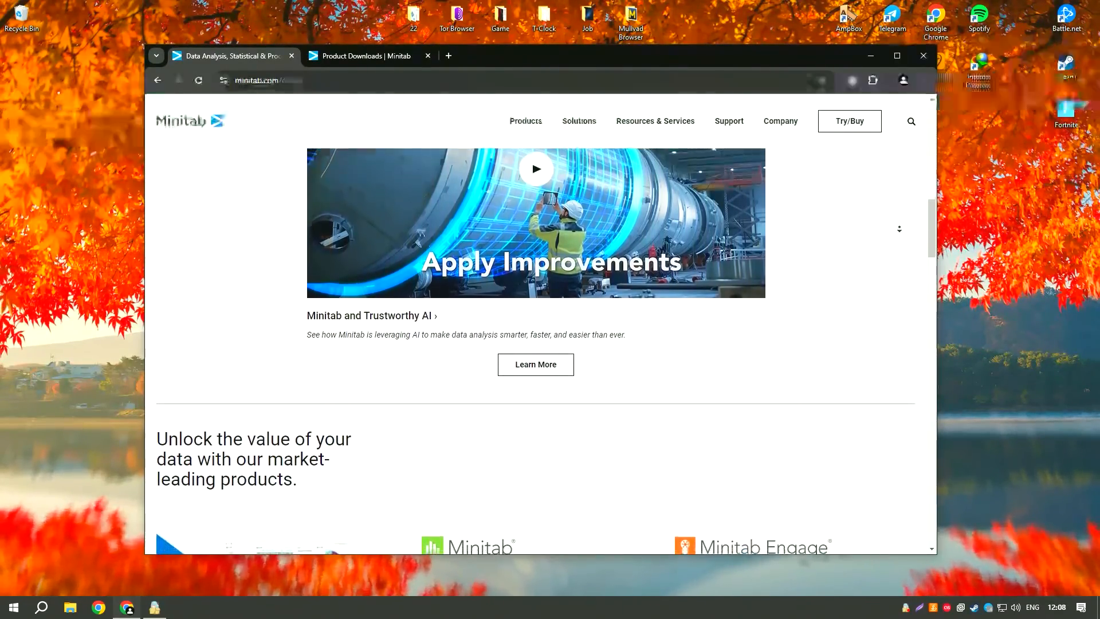
scroll(down, 3)
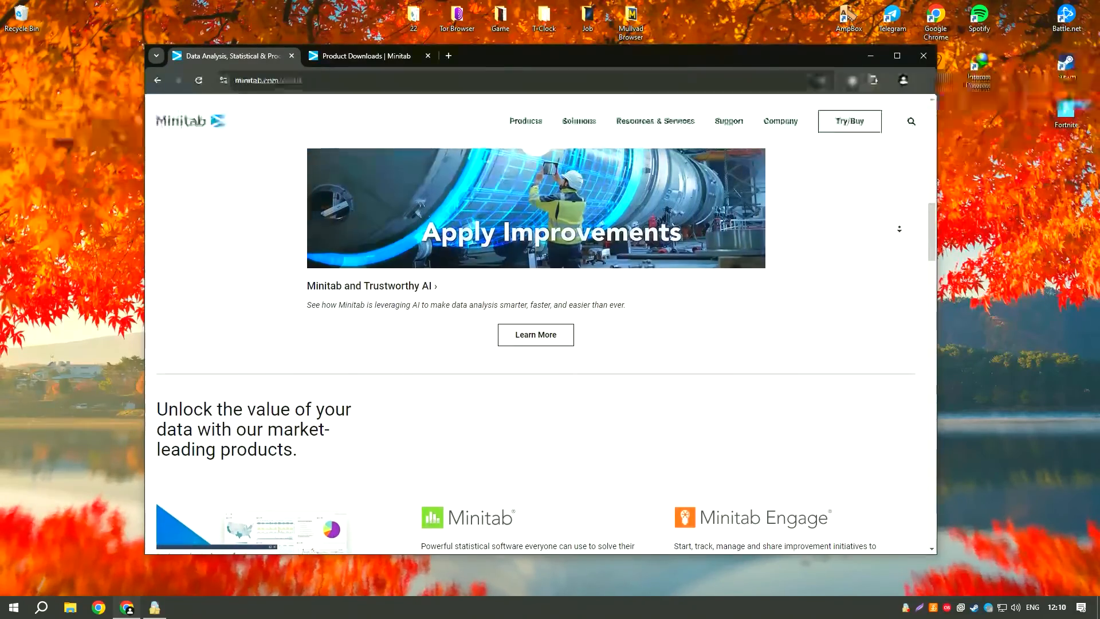
scroll(down, 3)
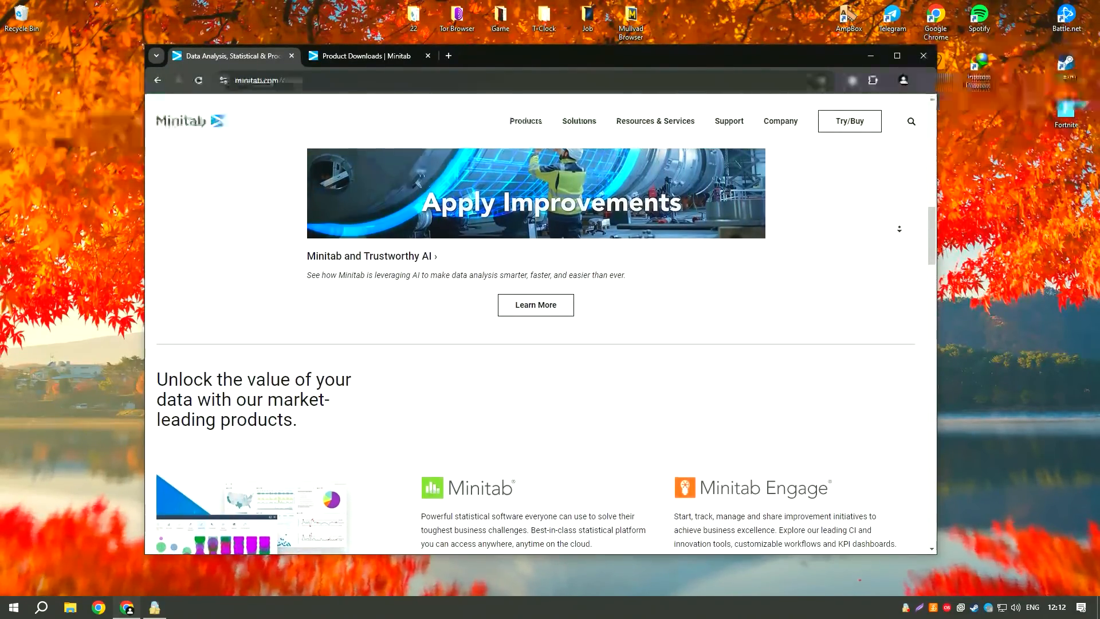
scroll(down, 3)
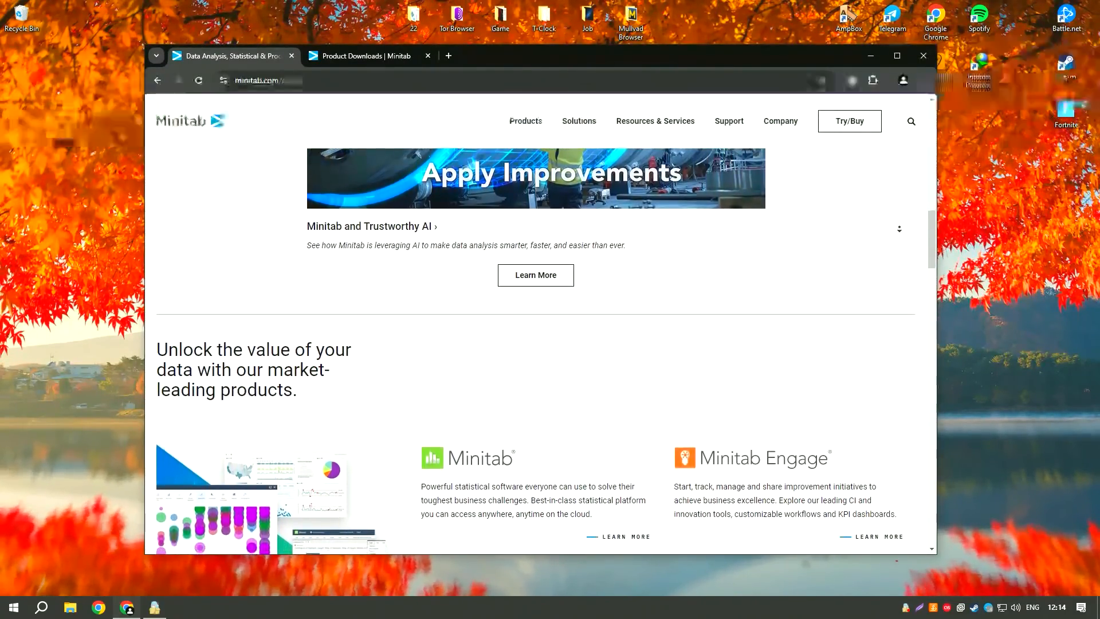
scroll(down, 3)
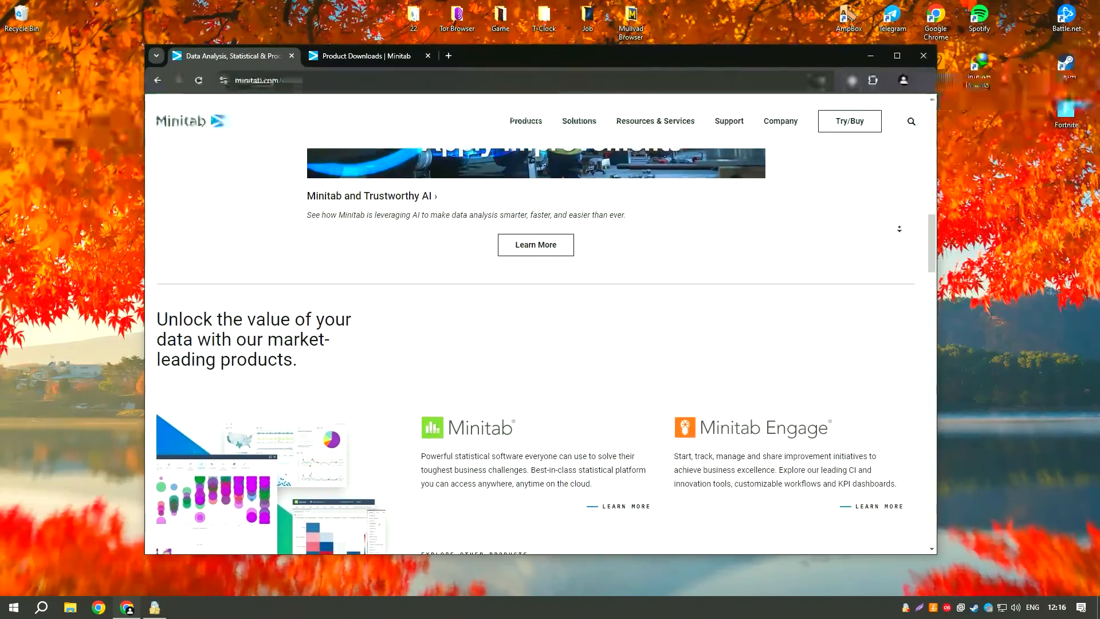
scroll(down, 3)
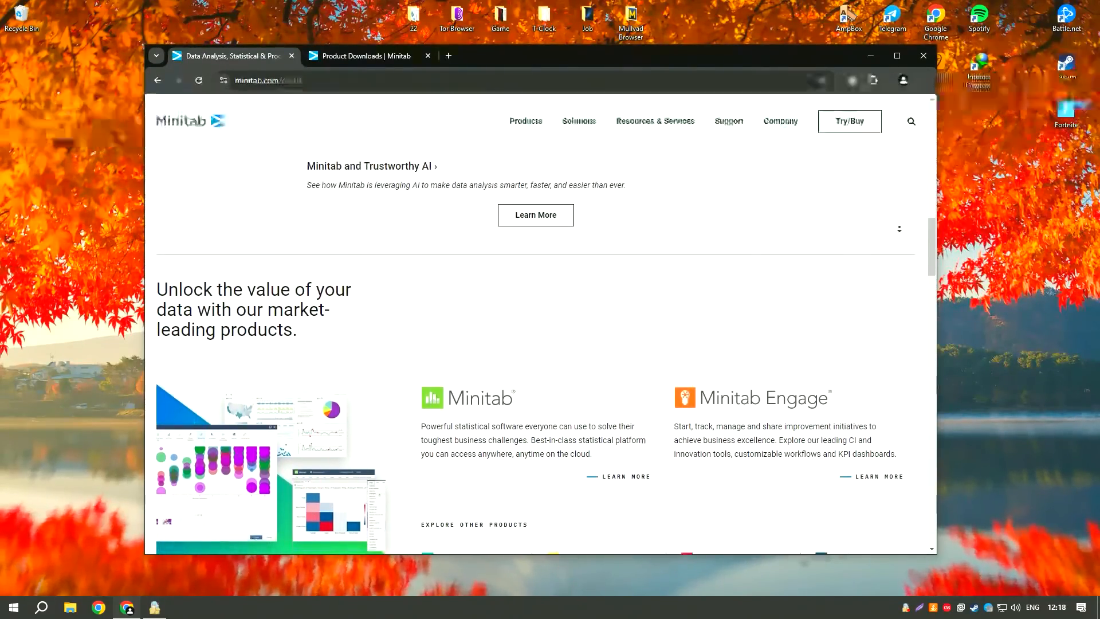
scroll(down, 3)
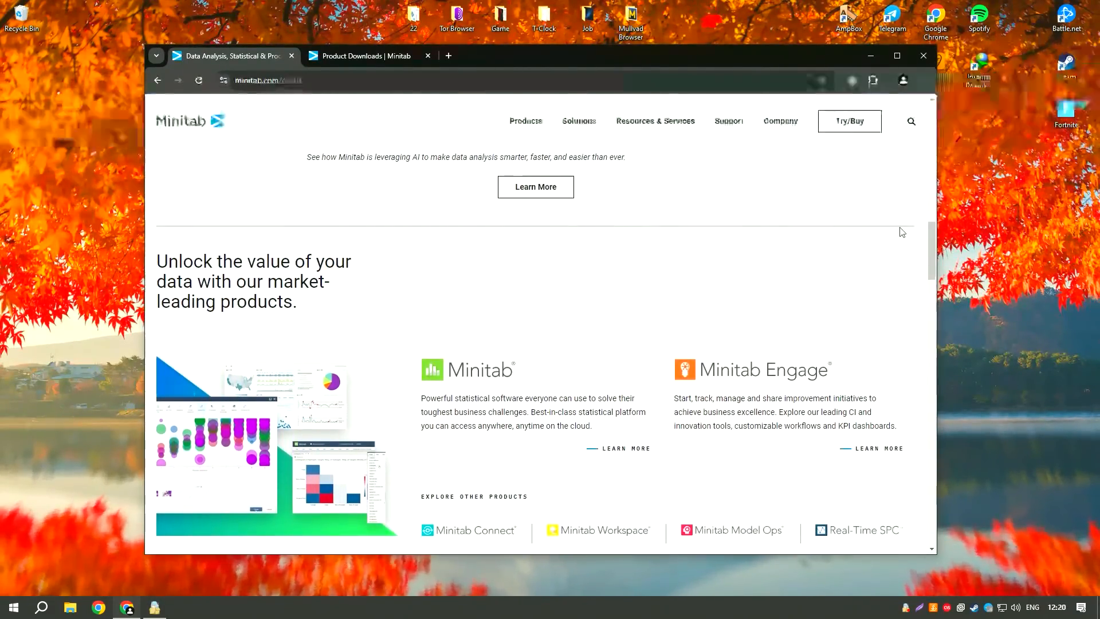
Switch to the Minitab Product Downloads page
click(365, 55)
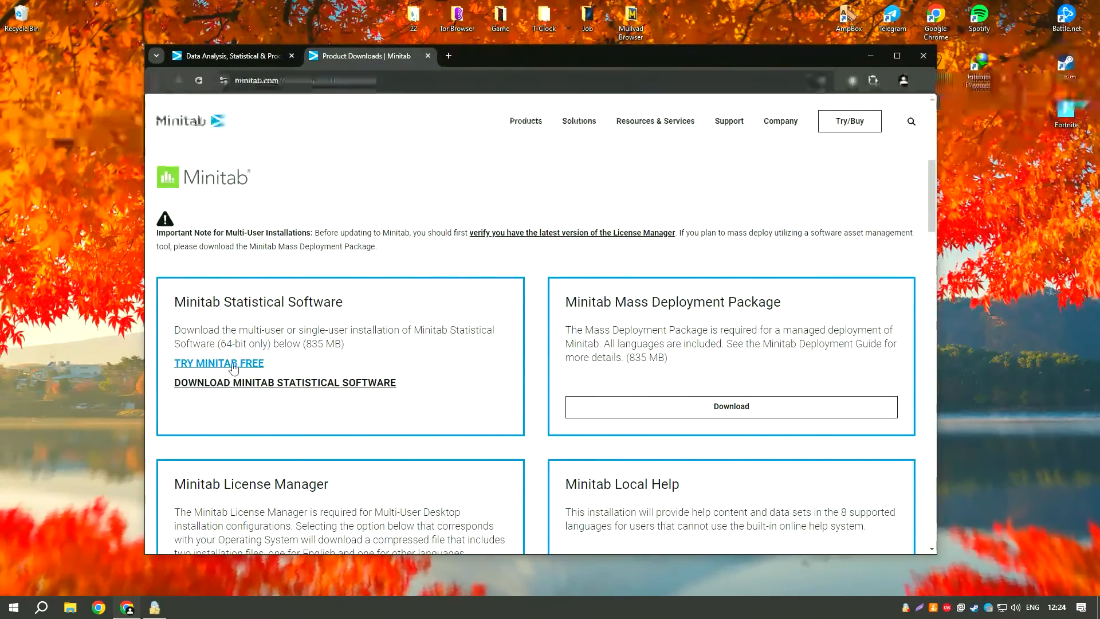
mouse_move(384, 360)
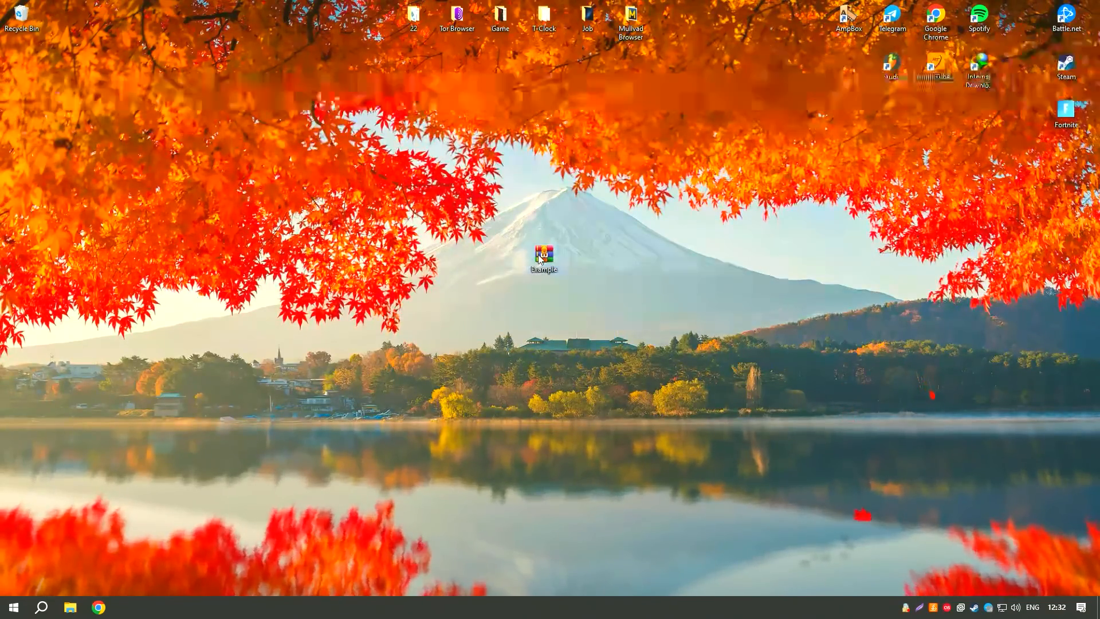
Open the password-protected Example archive, extract Installer, and open the folder
double_click(543, 254)
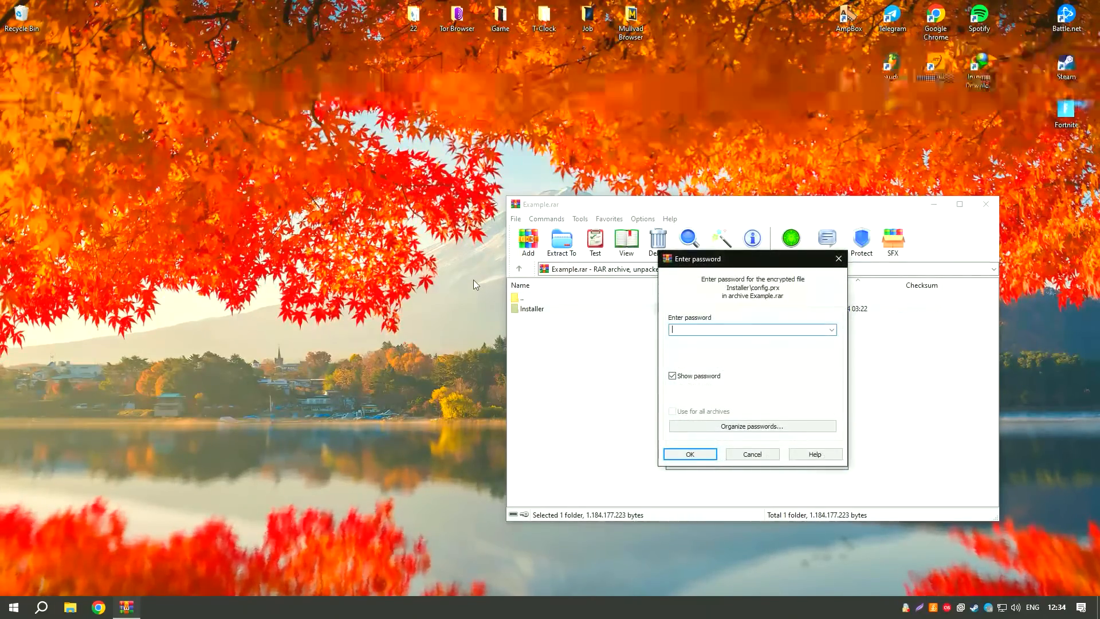
click(688, 453)
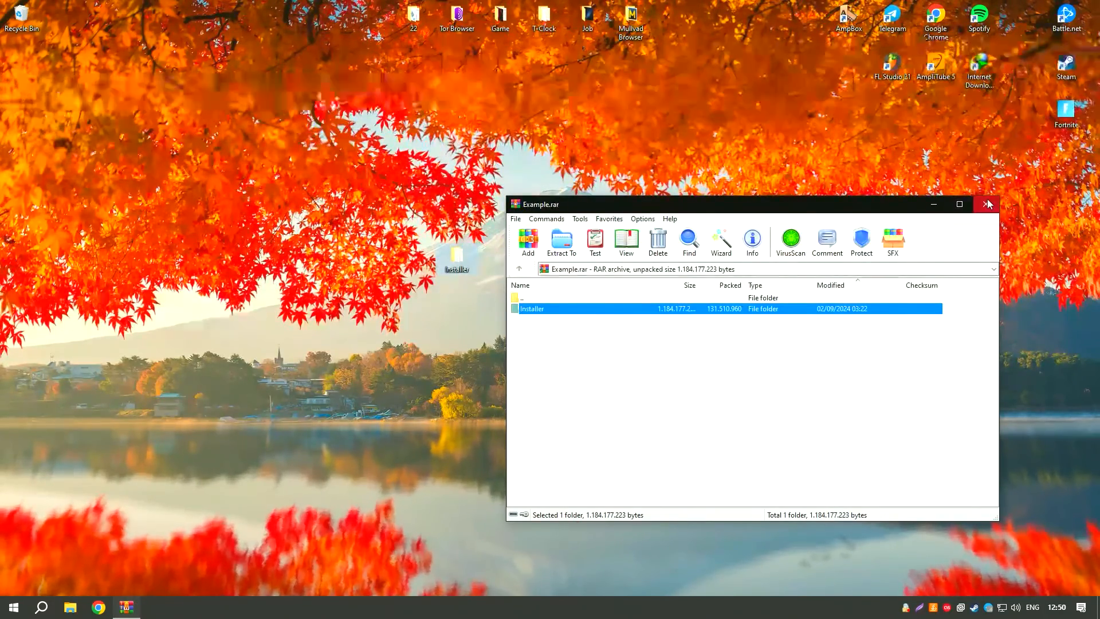
double_click(531, 309)
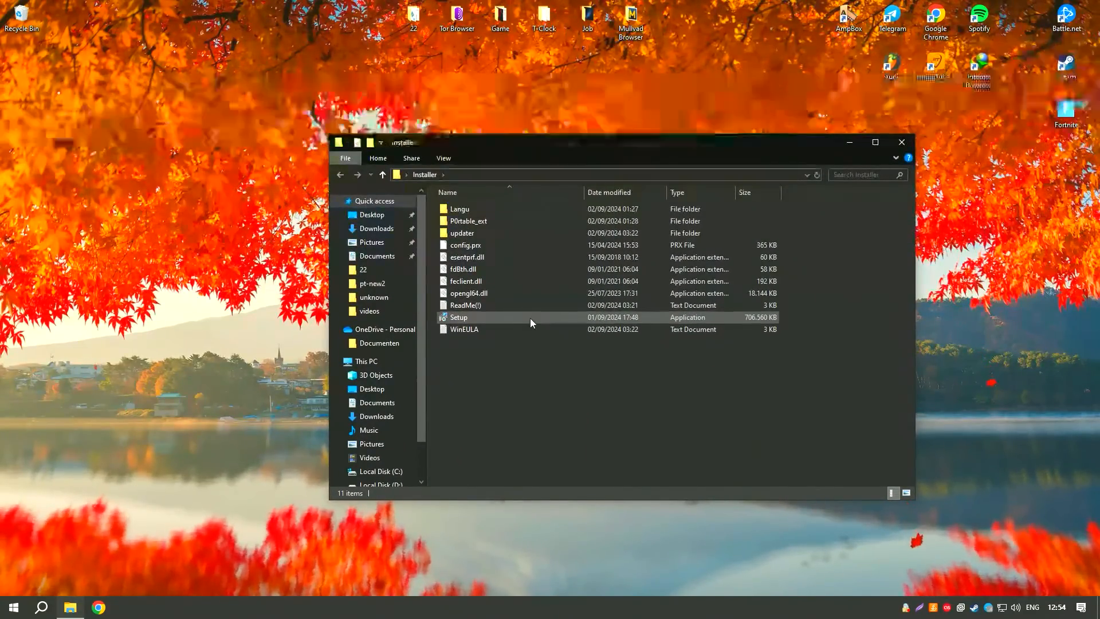
Run Setup from the Installer folder until the console reports completion
double_click(459, 317)
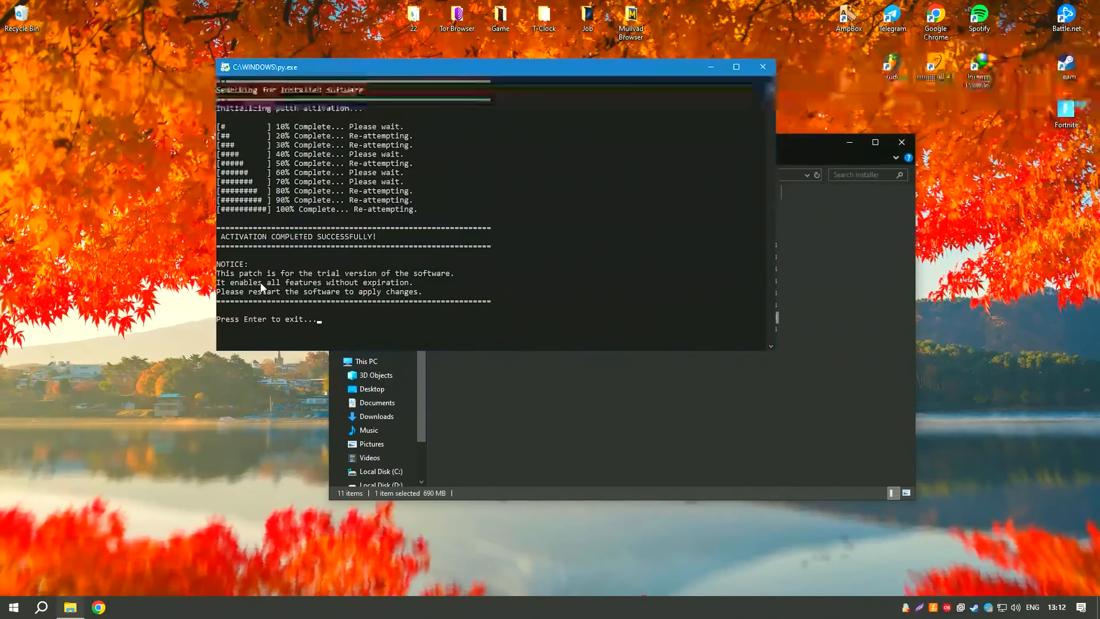
mouse_move(549, 249)
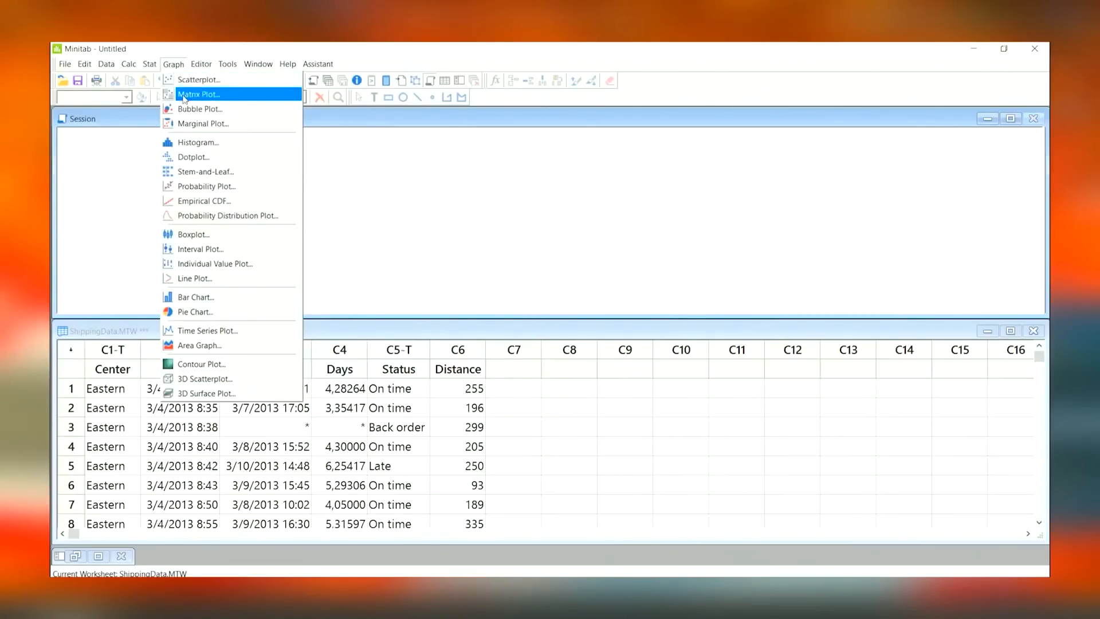
mouse_move(197, 141)
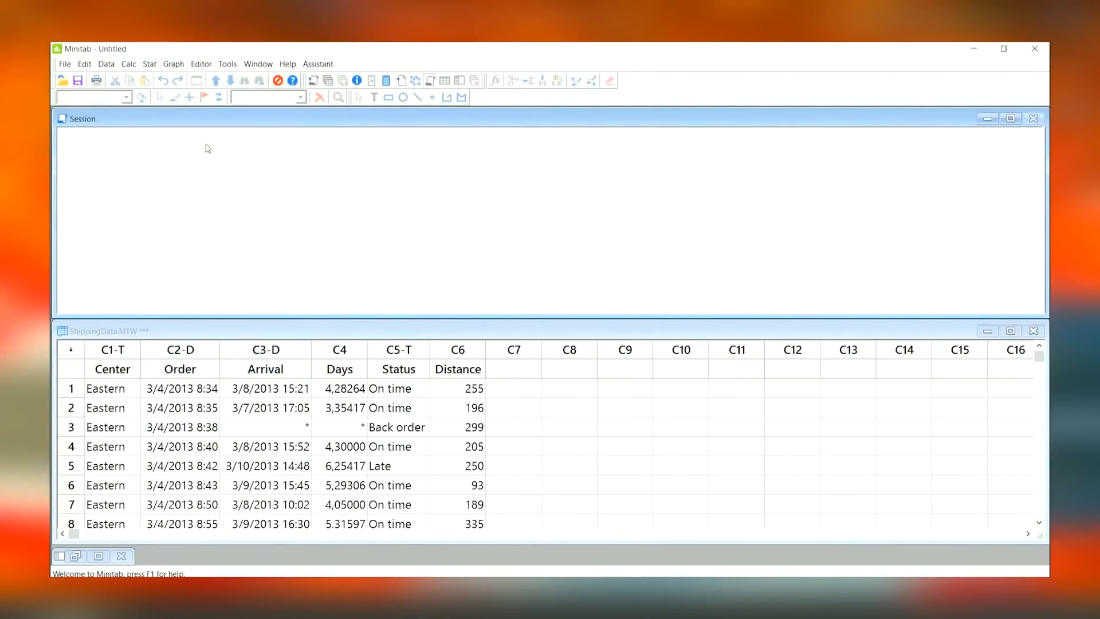
Choose the With Fit histogram type from Graph > Histogram and confirm
click(172, 64)
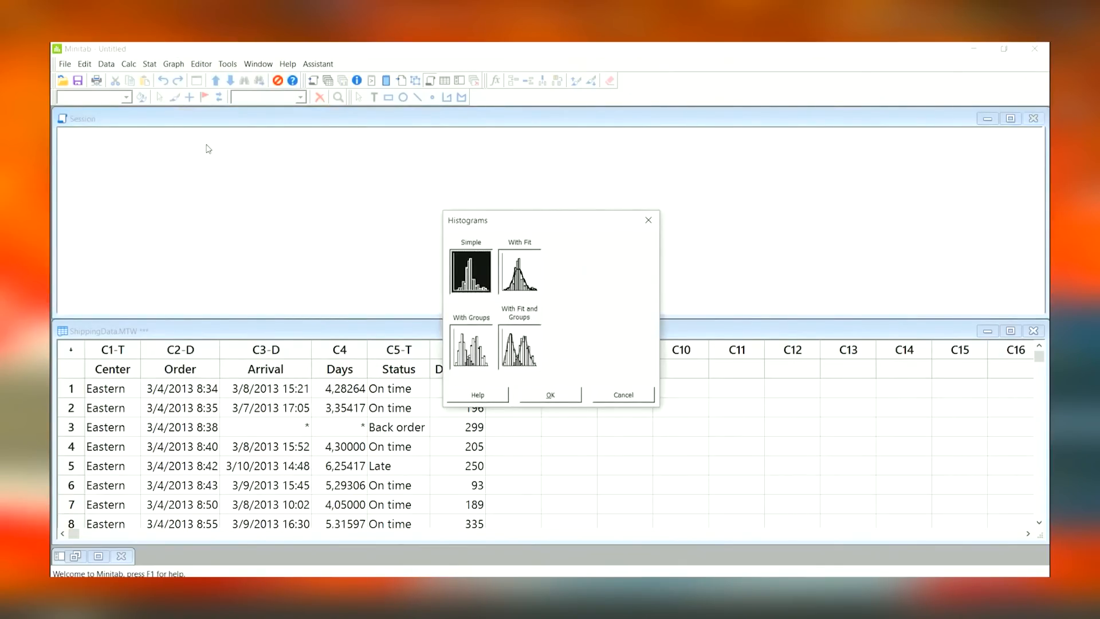
mouse_move(527, 265)
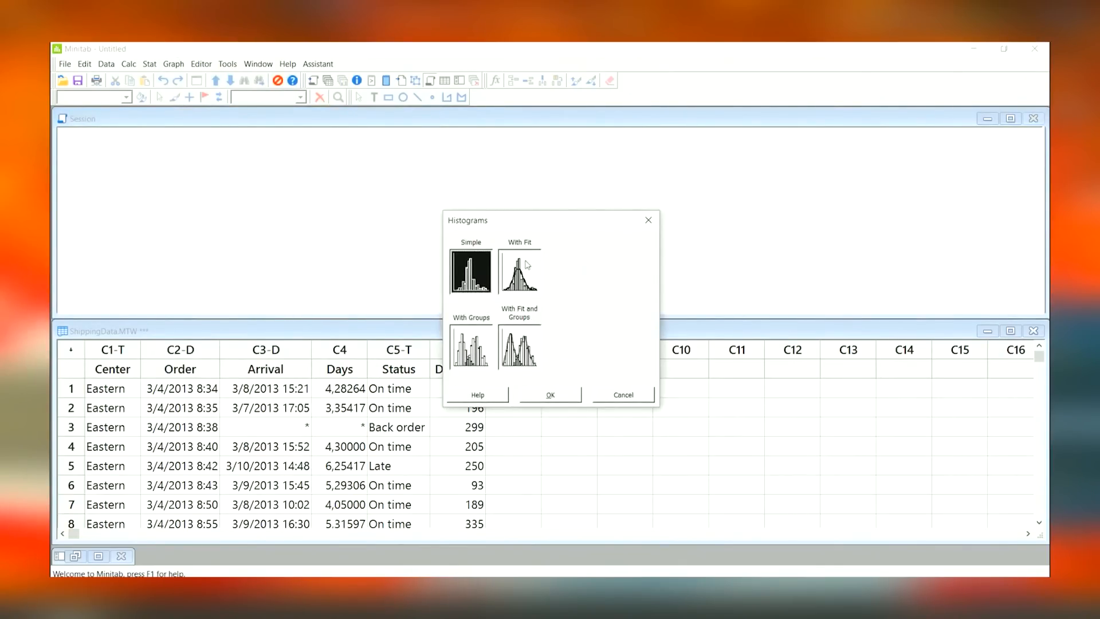
click(519, 272)
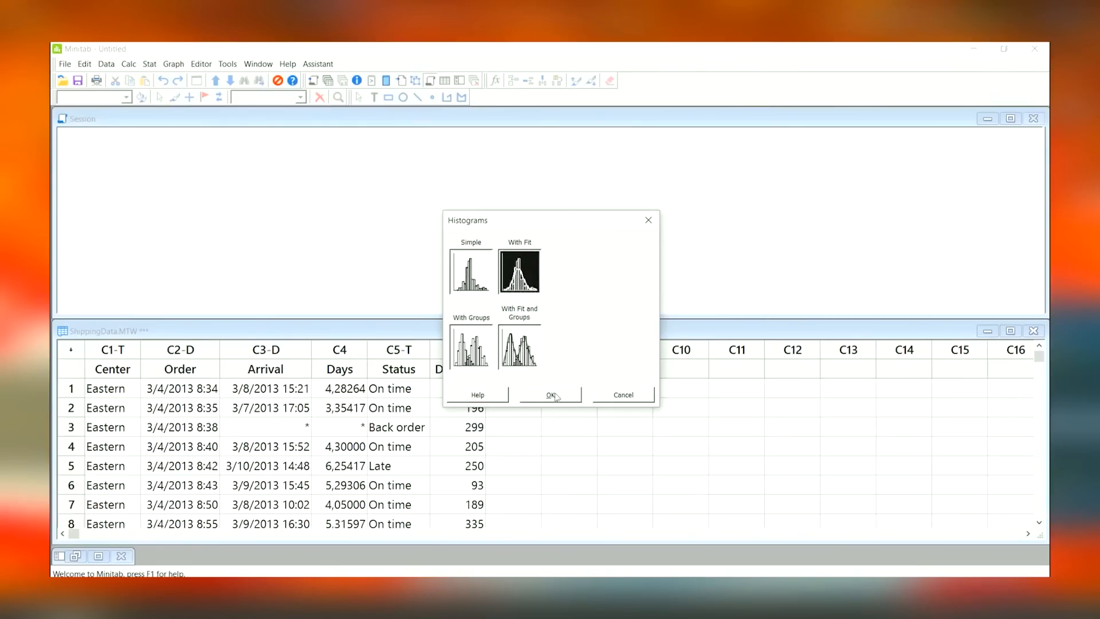
click(550, 394)
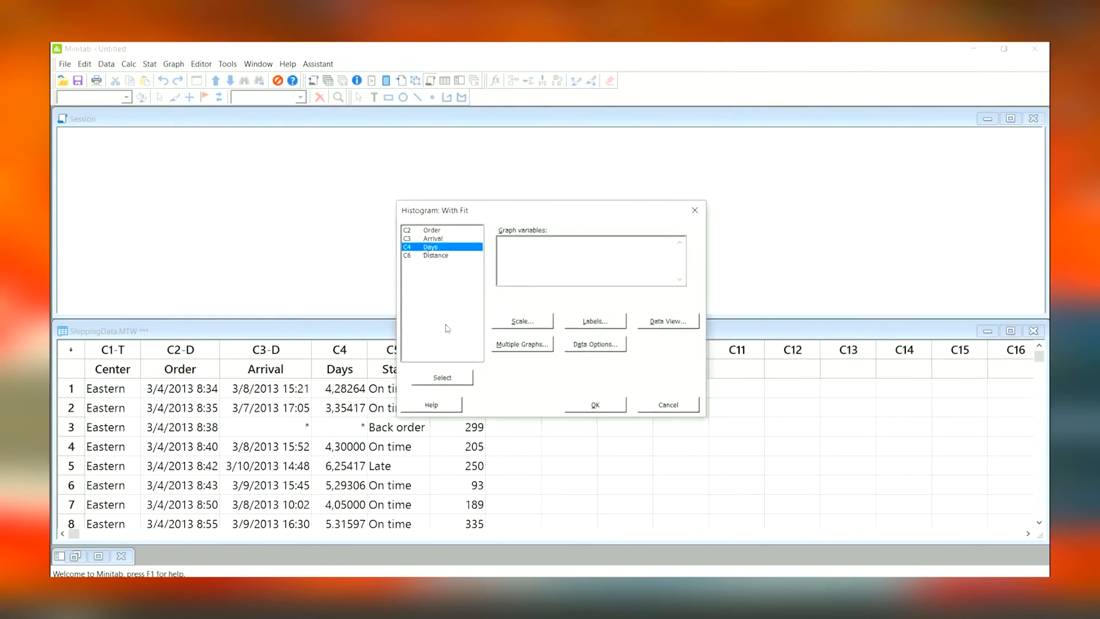
Plot C4 Days as the graph variable to create the fitted histogram
click(441, 378)
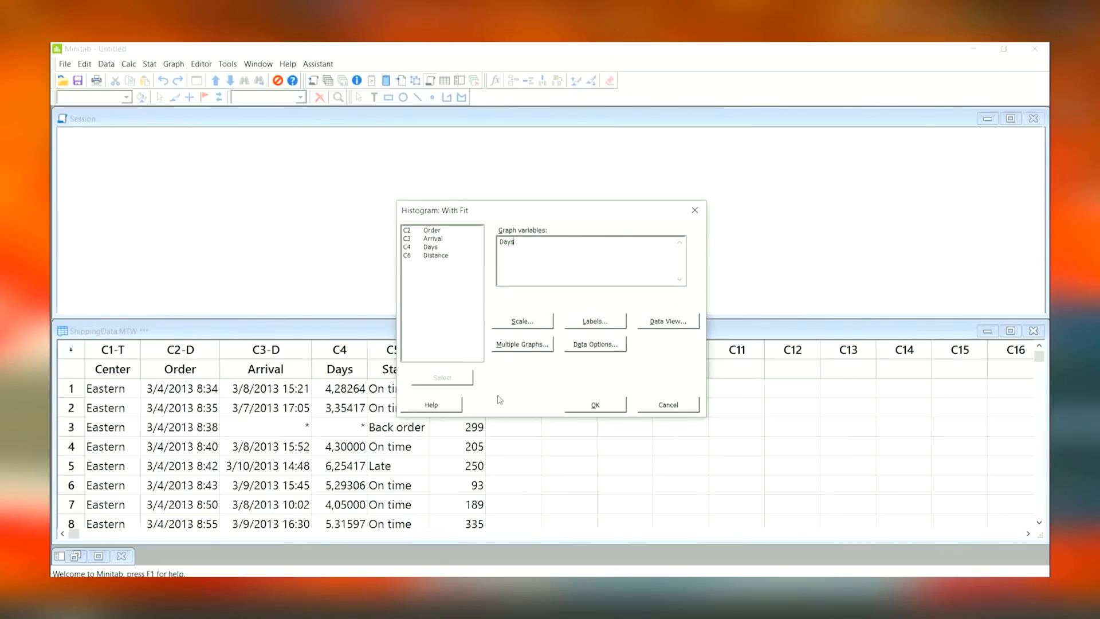
click(594, 405)
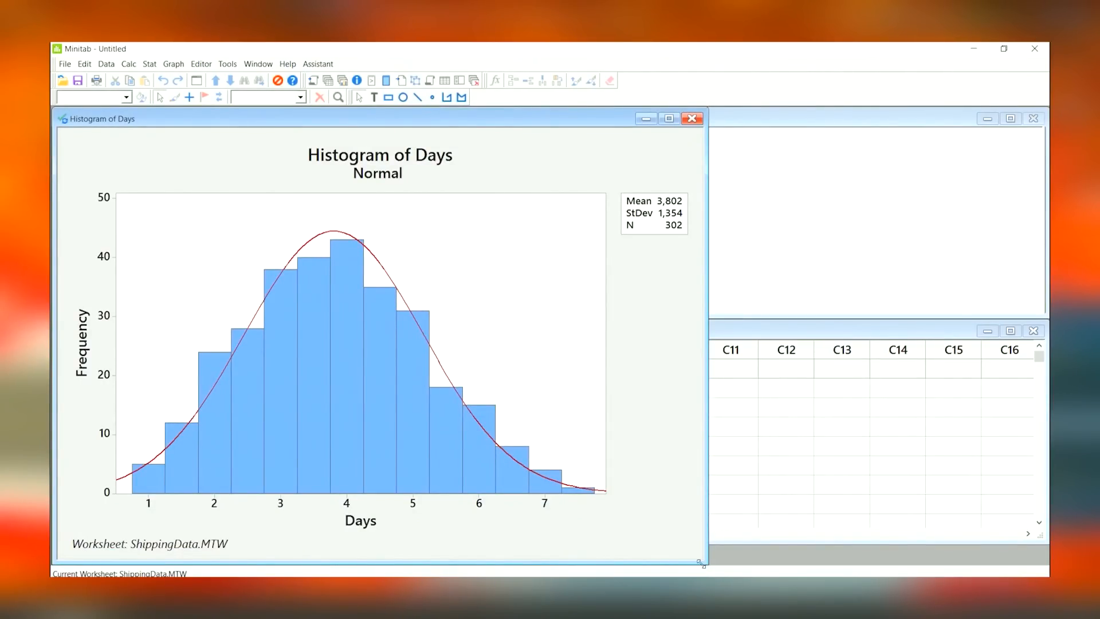
mouse_move(500, 409)
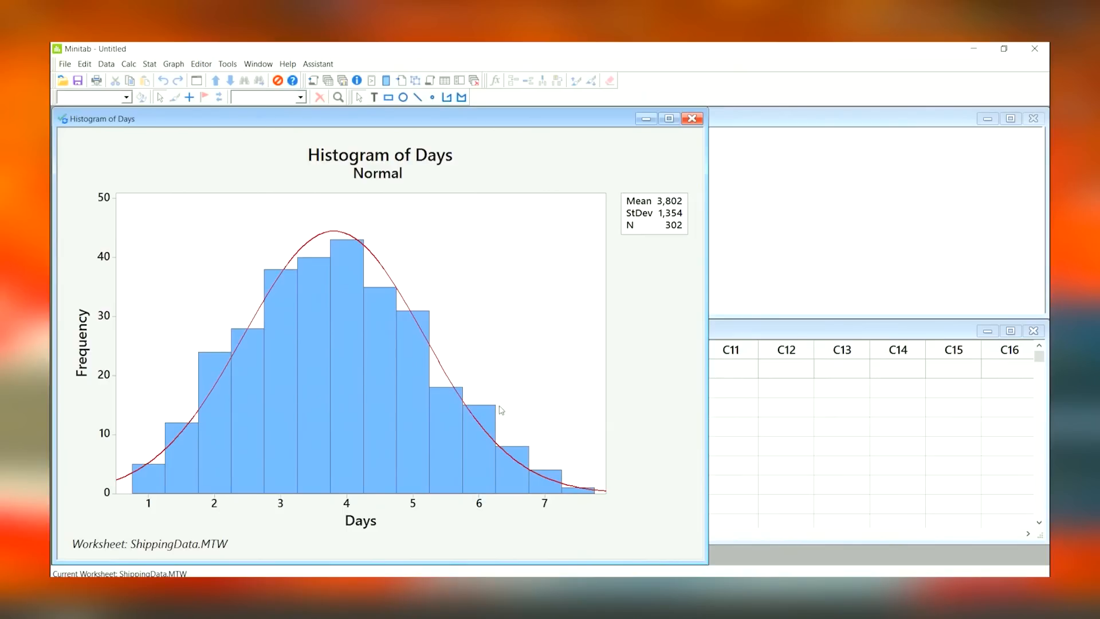
click(149, 63)
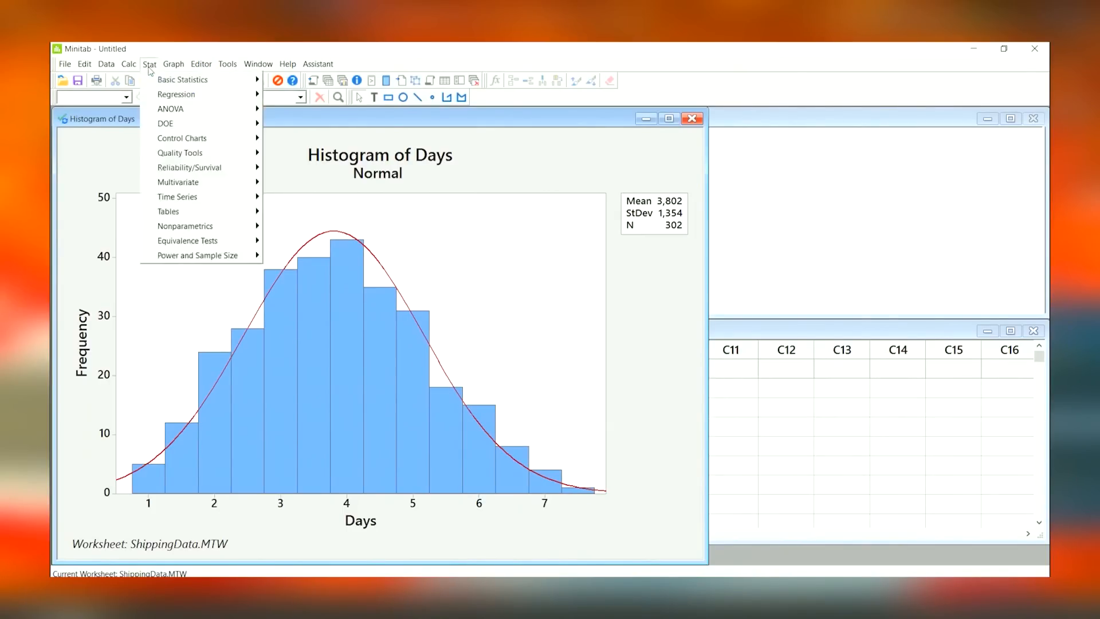